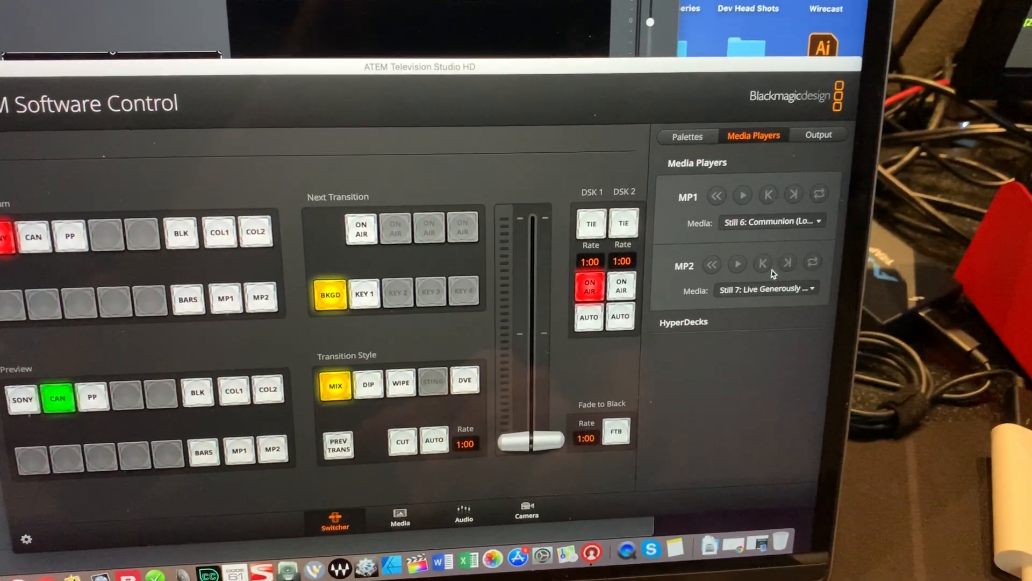
Show the Downstream Key 1 settings with its fill source list open on Lower Lyrics DSK1
left_click(687, 136)
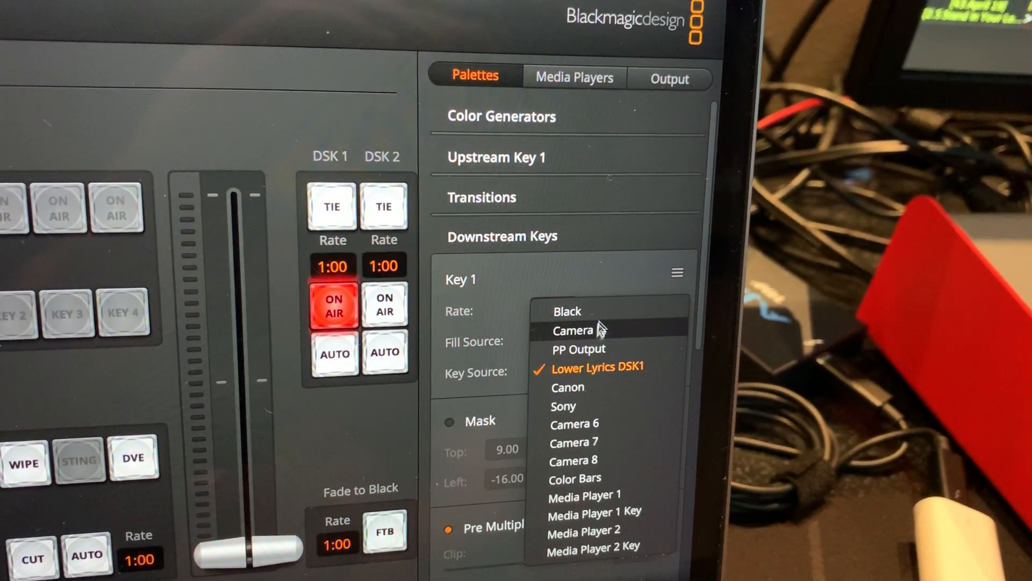
Keep Lower Lyrics DSK1 as downstream key 1's fill and set its key source to Black
left_click(568, 310)
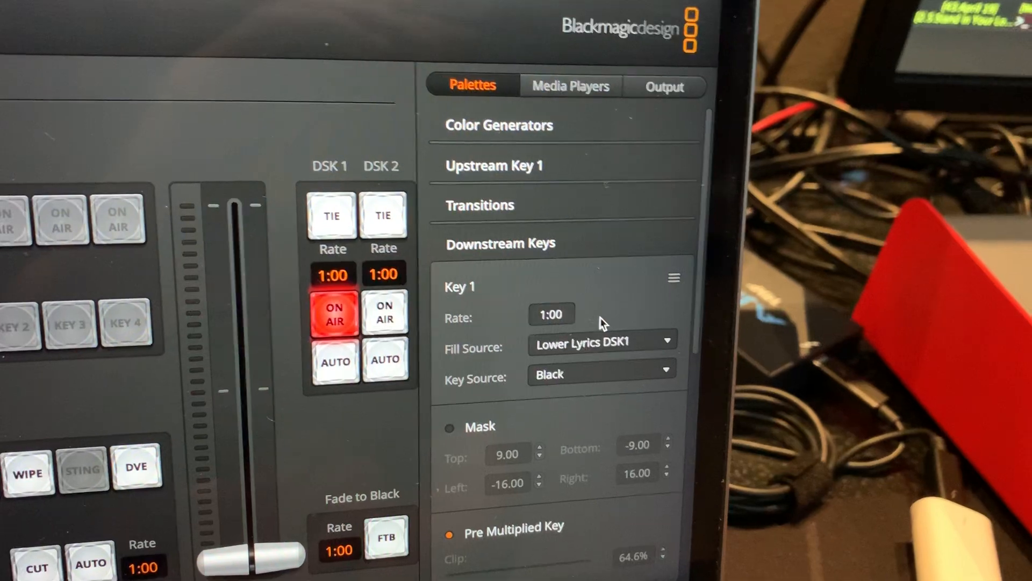
left_click(599, 374)
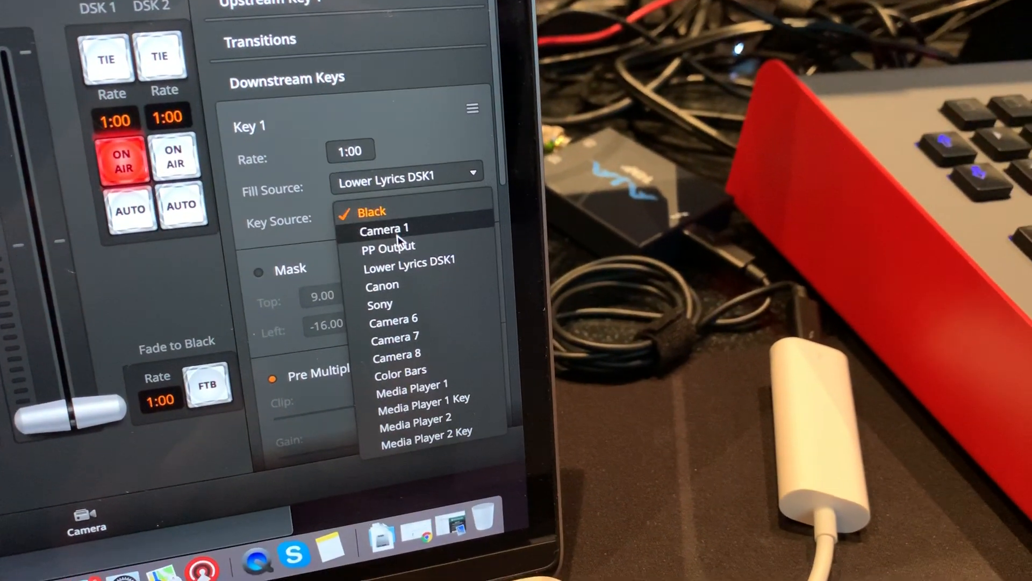
left_click(408, 258)
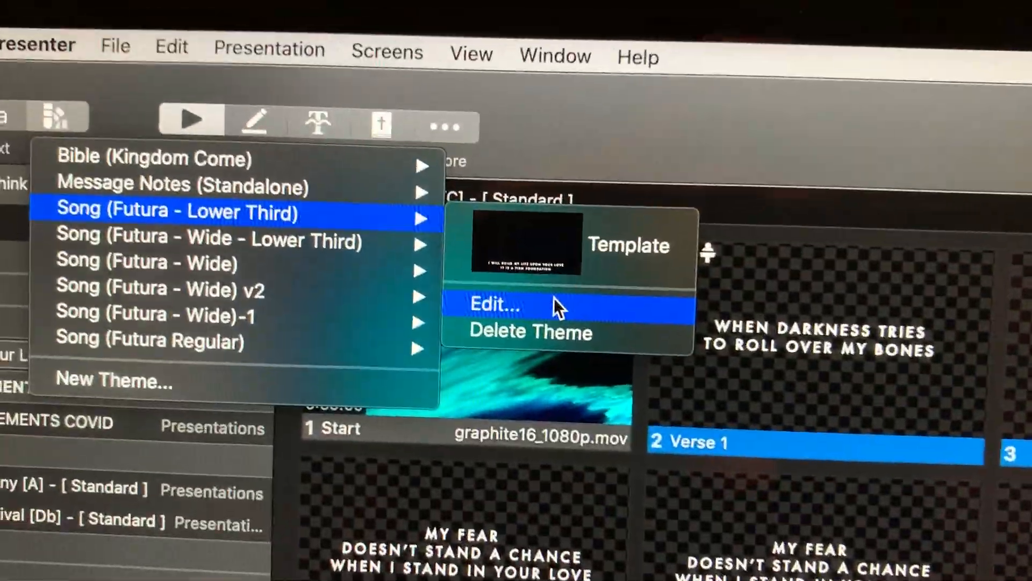
Open the Song (Futura - Lower Third) theme in ProPresenter's theme editor
left_click(495, 305)
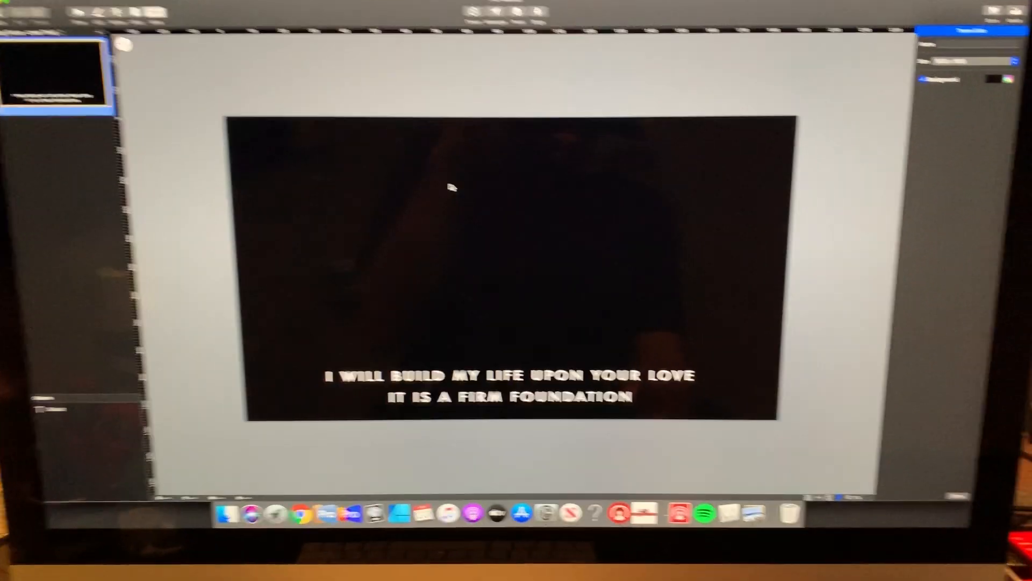